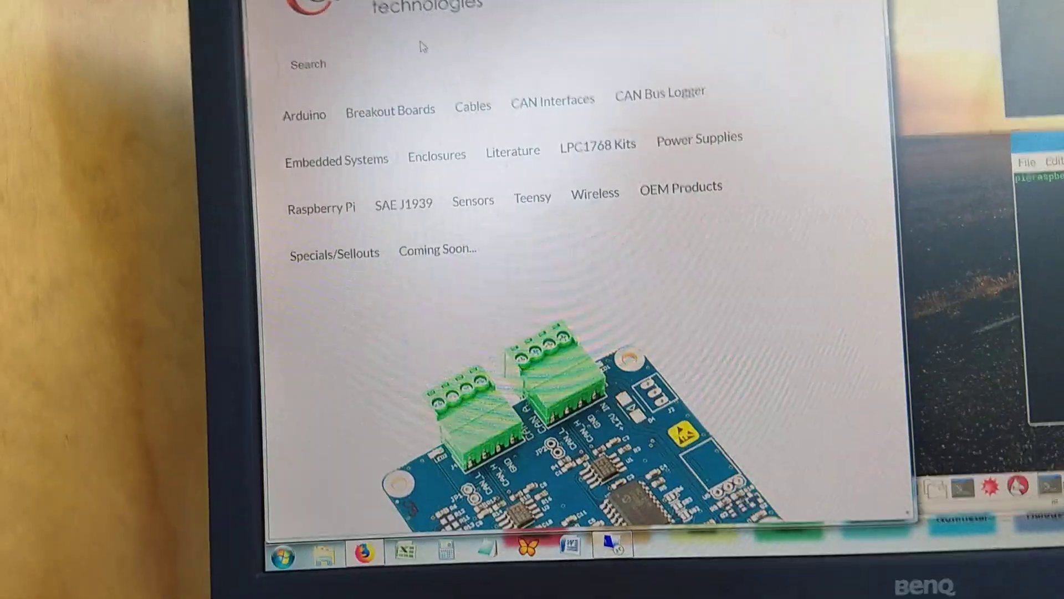
scroll("down", 3)
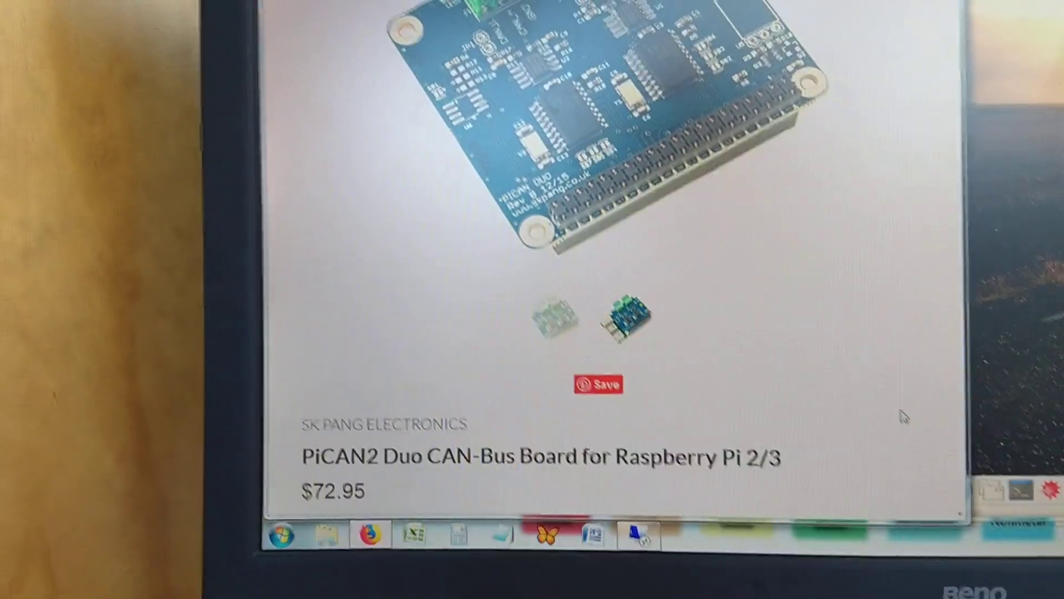
scroll("down", 3)
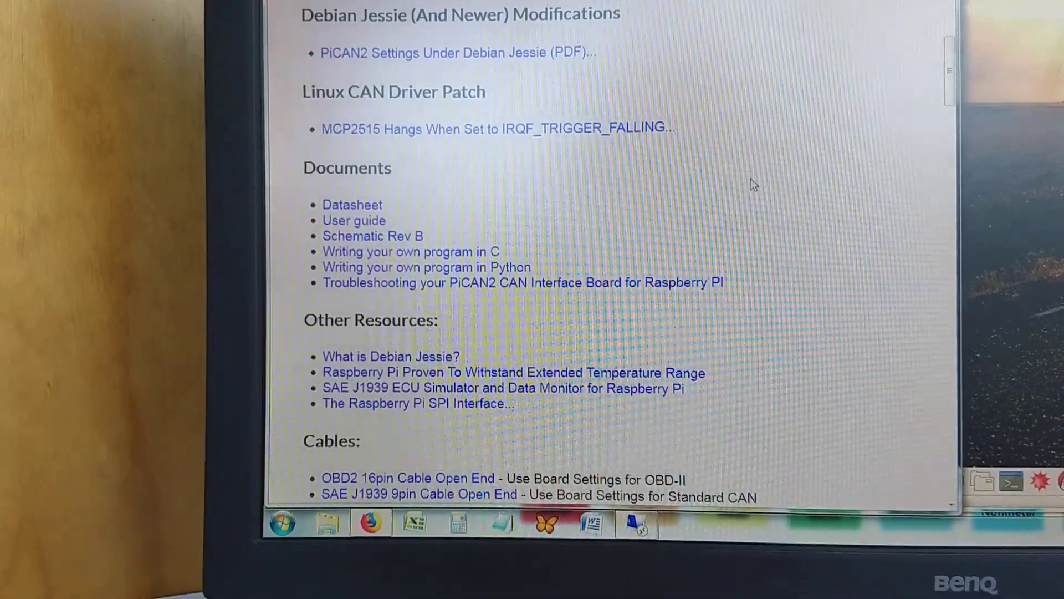
scroll("down", 3)
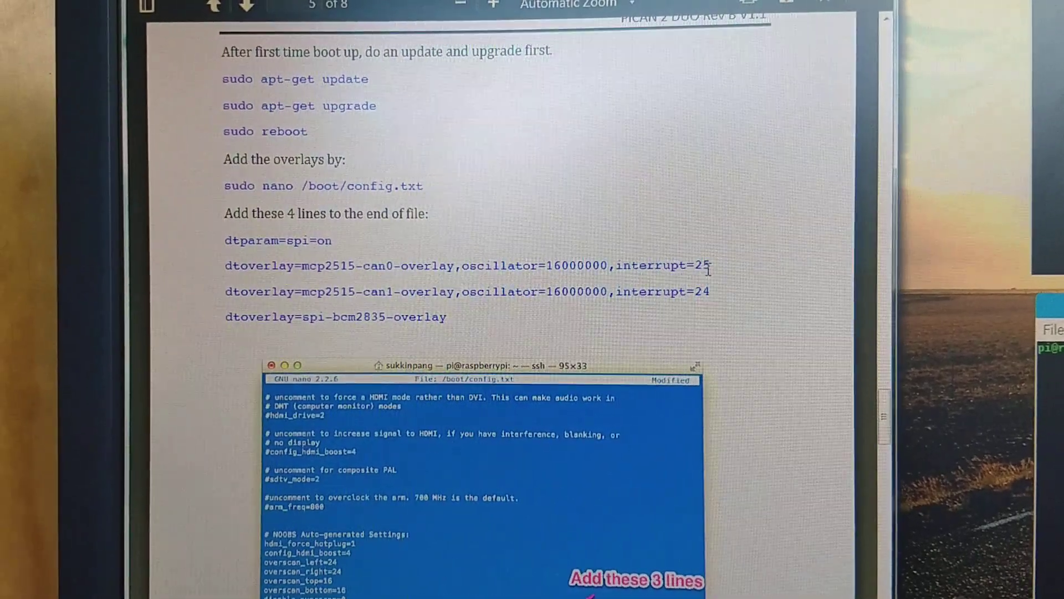
scroll("down", 3)
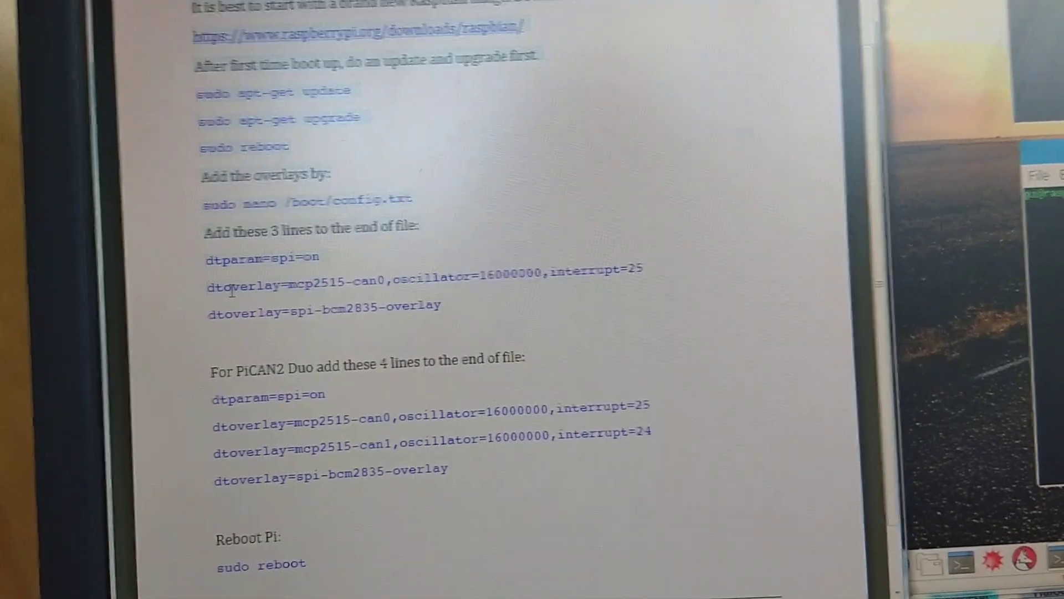
scroll("down", 3)
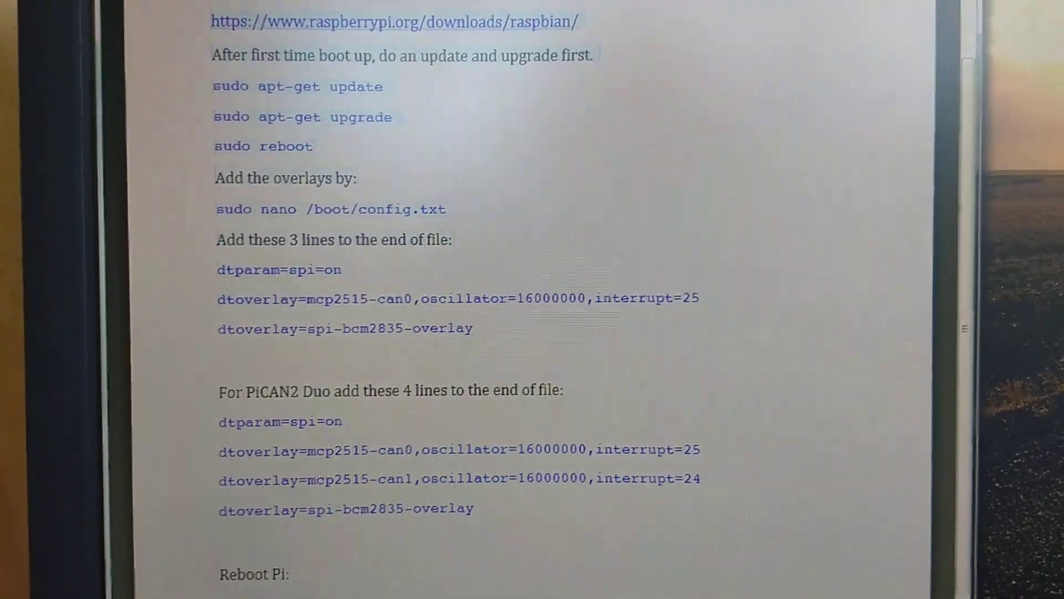
scroll("down", 3)
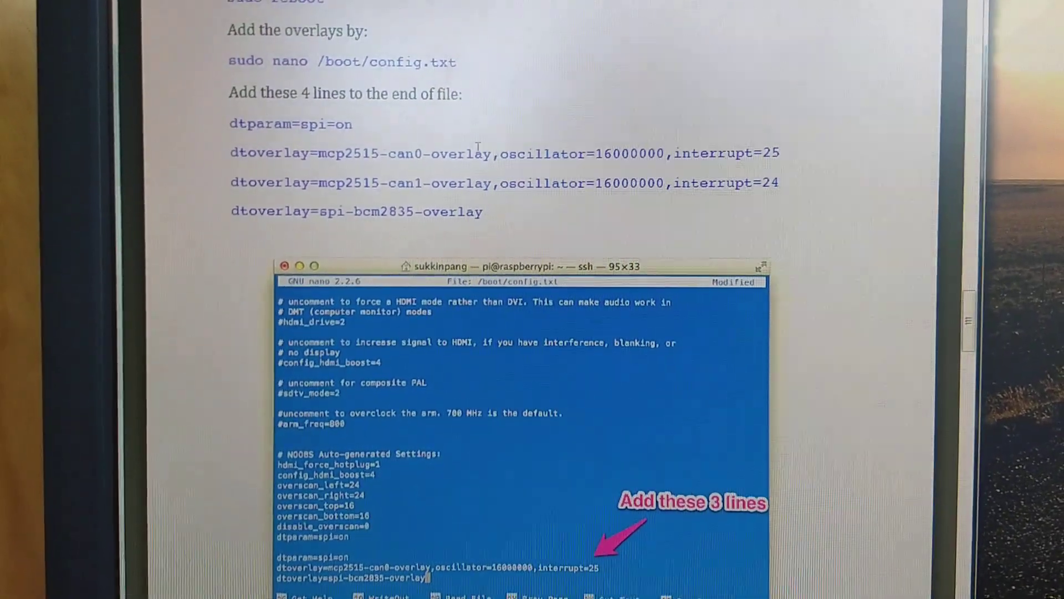
scroll("down", 3)
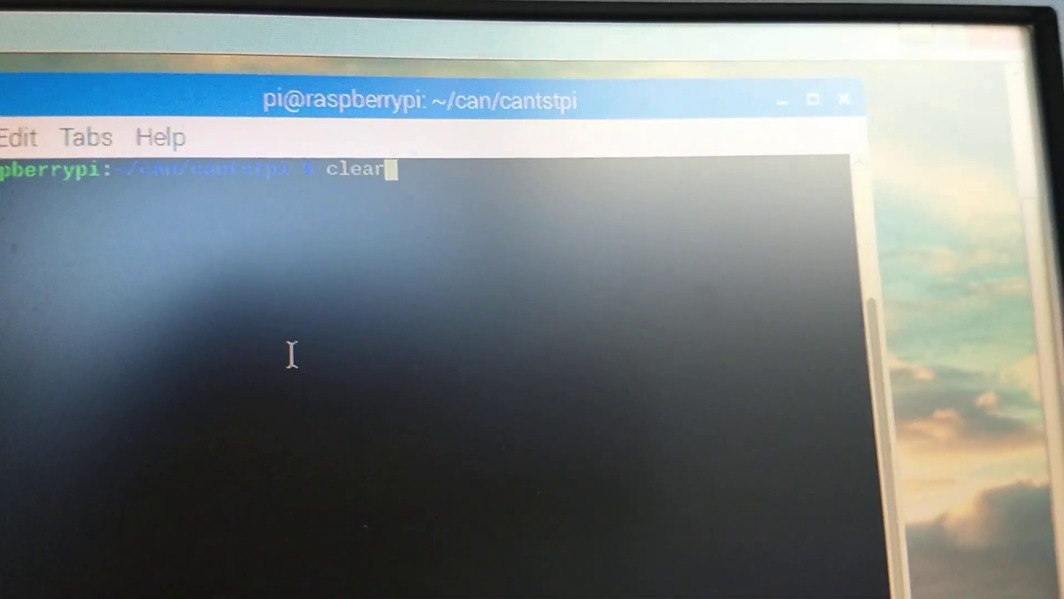
type("sudo /sbin/ip link set can0 up type can bitrate 500000")
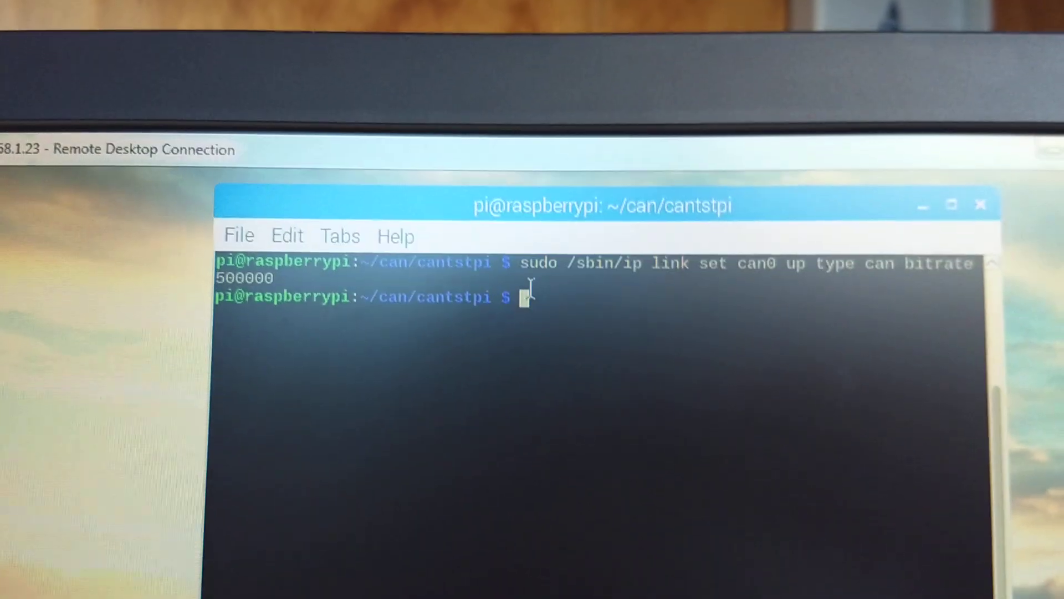
type("clear")
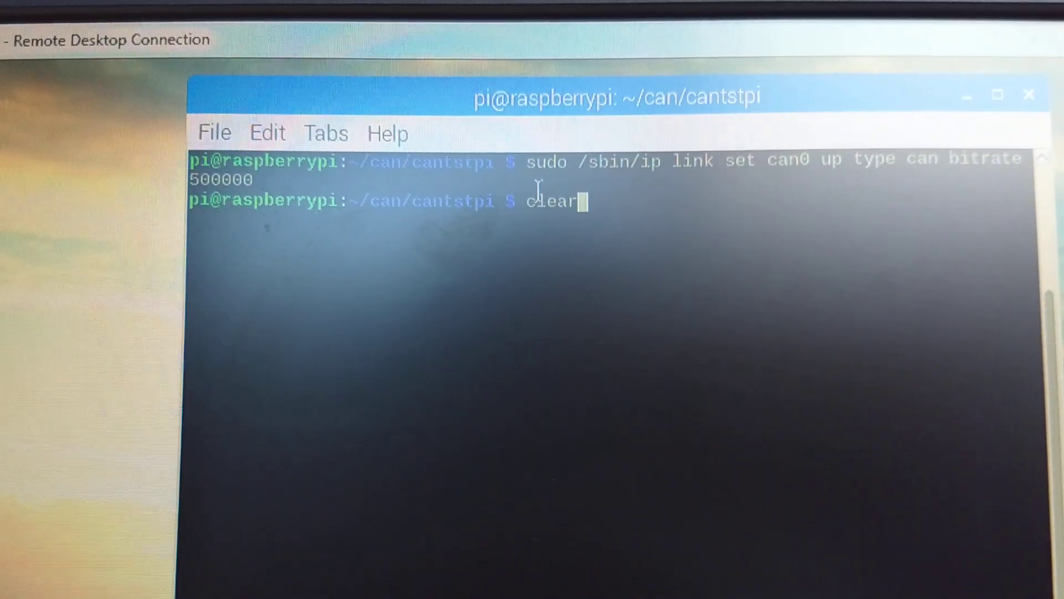
type("sudo /sbin/ip link set can0 down")
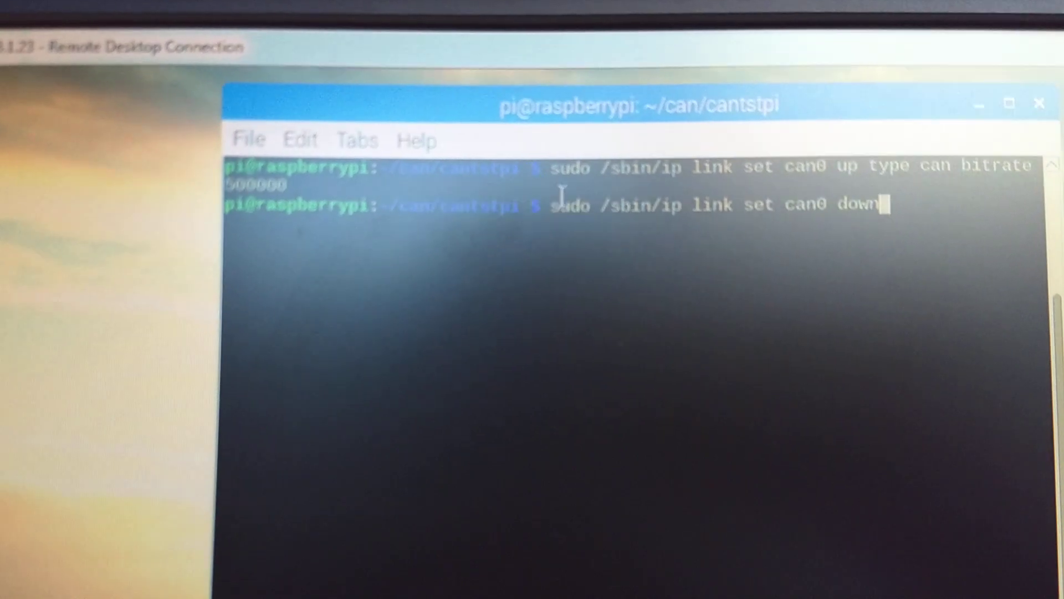
type("./cansend can0 123#deadbeef")
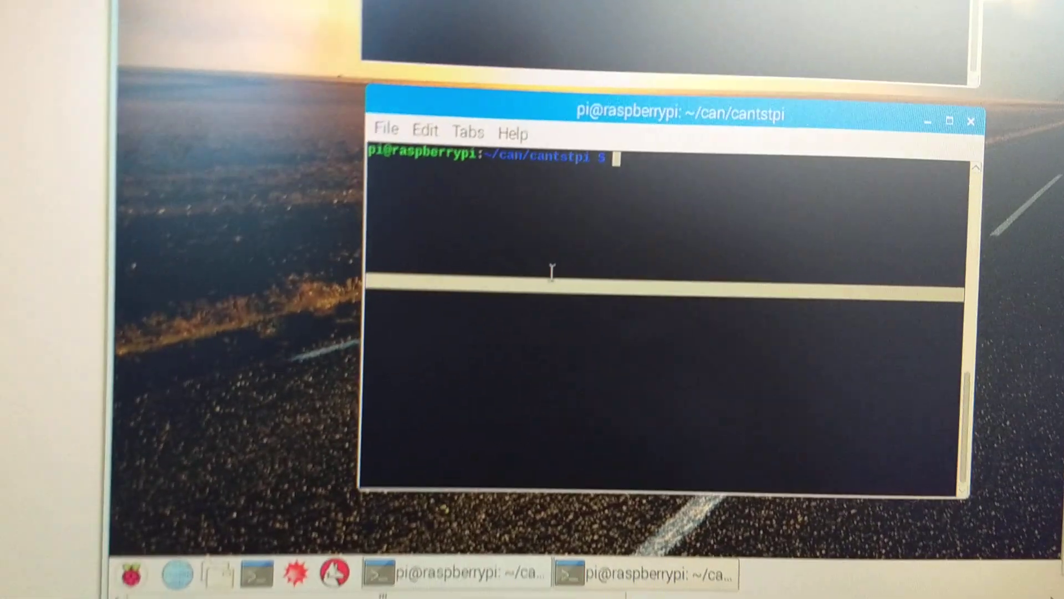
type("sudo /sbin/ip link set can1 down")
type("./candump can1")
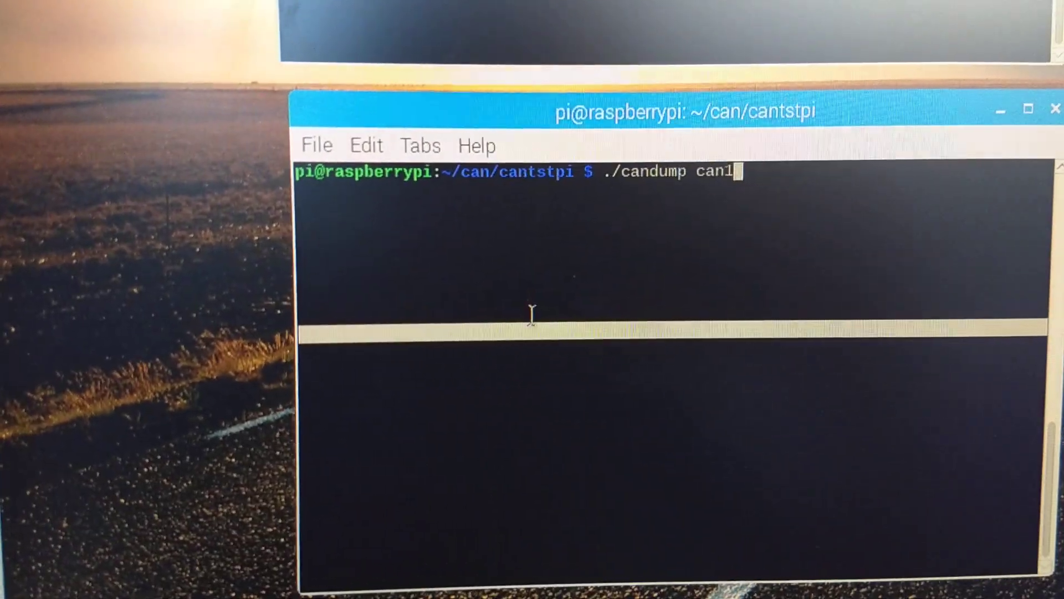
type("sudo /sbin/ip link set can1 up type can bitrate 500000")
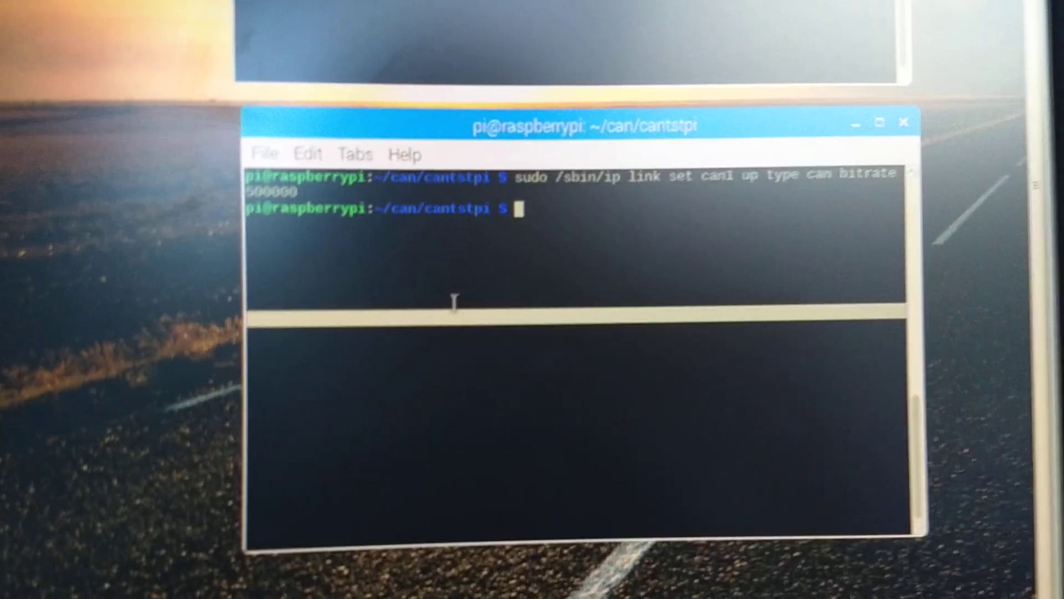
type("clear")
type("./cansend can1 12")
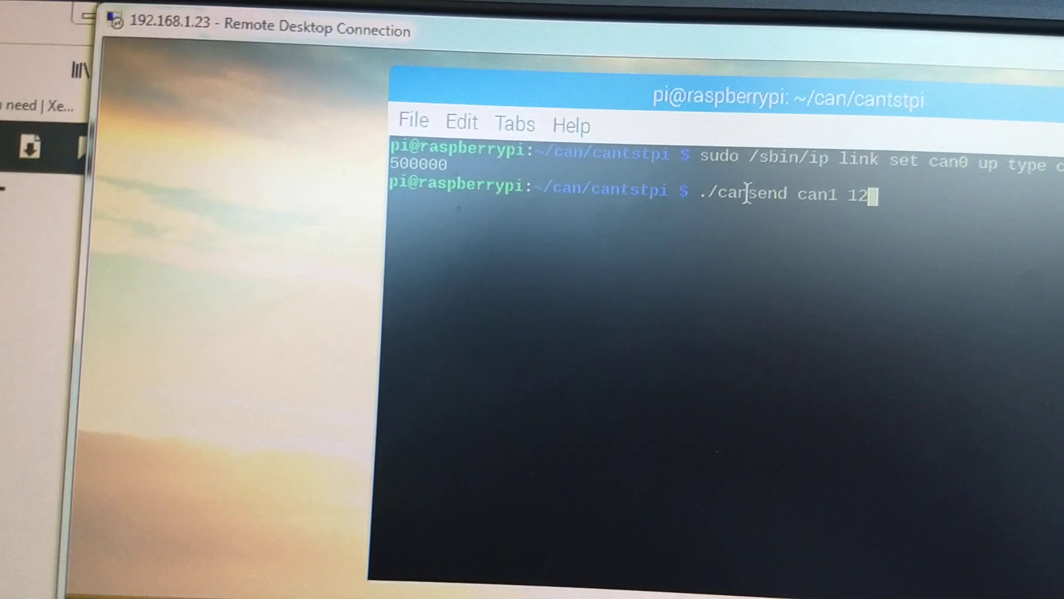
type("3#")
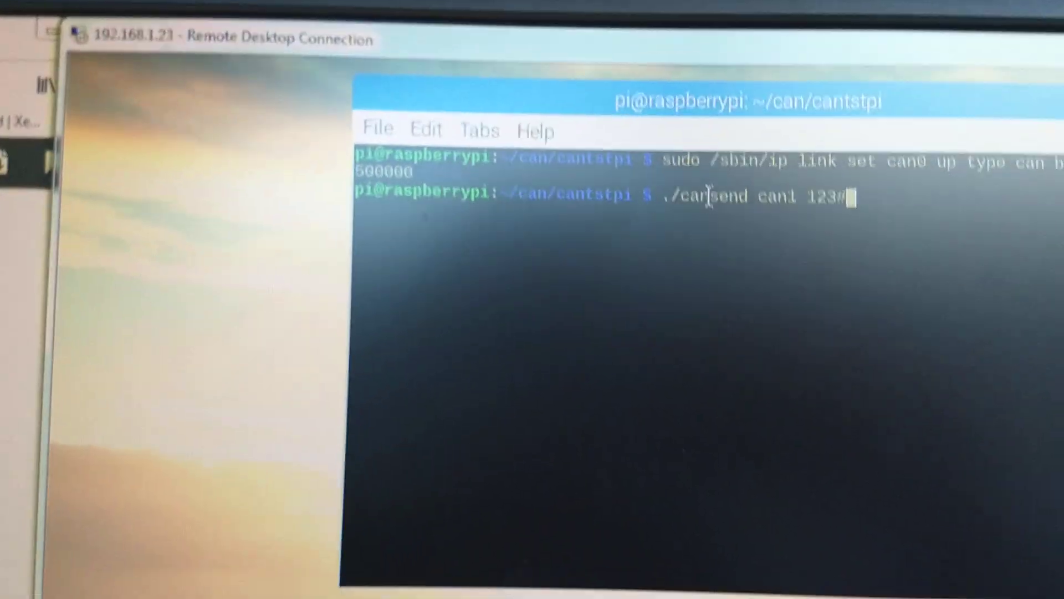
type("ca")
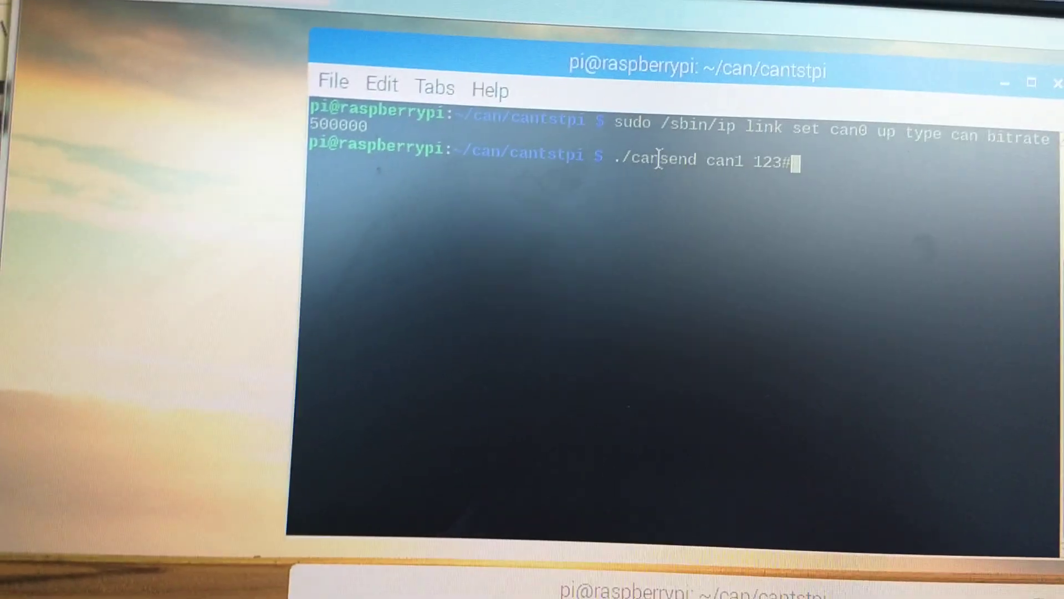
type("dead")
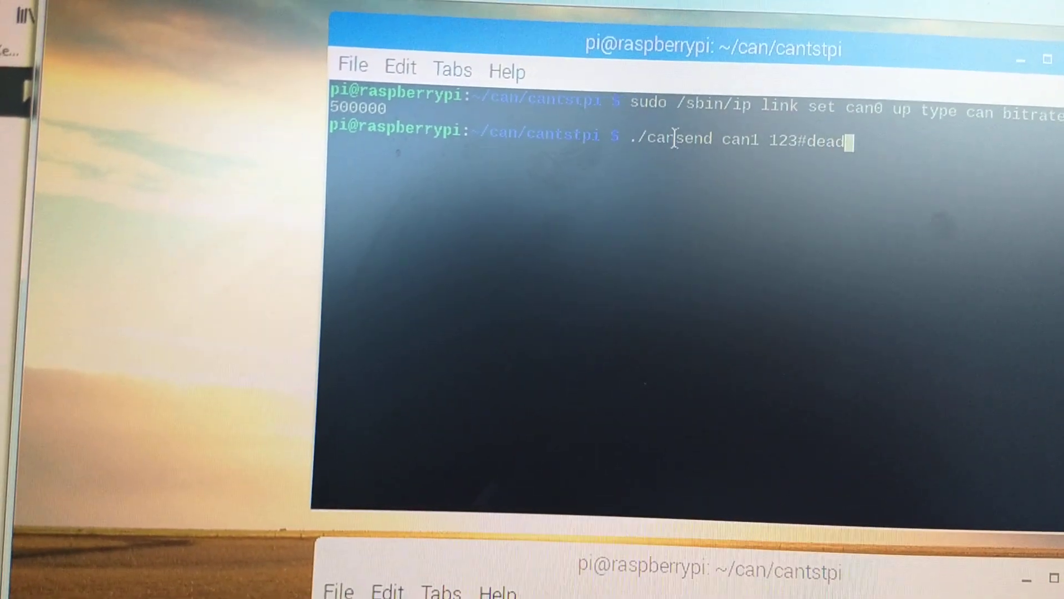
type("beef")
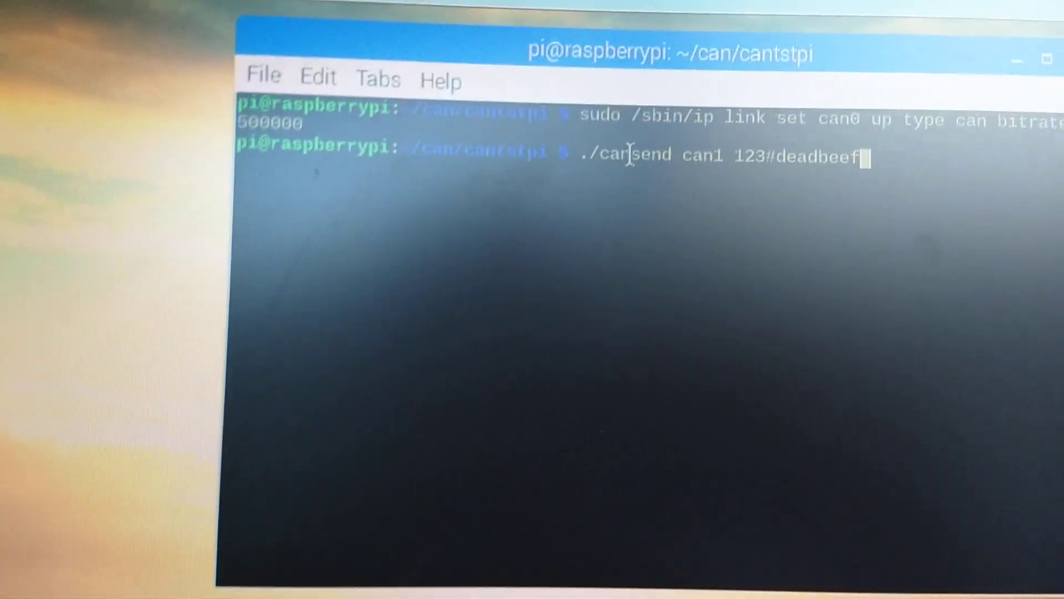